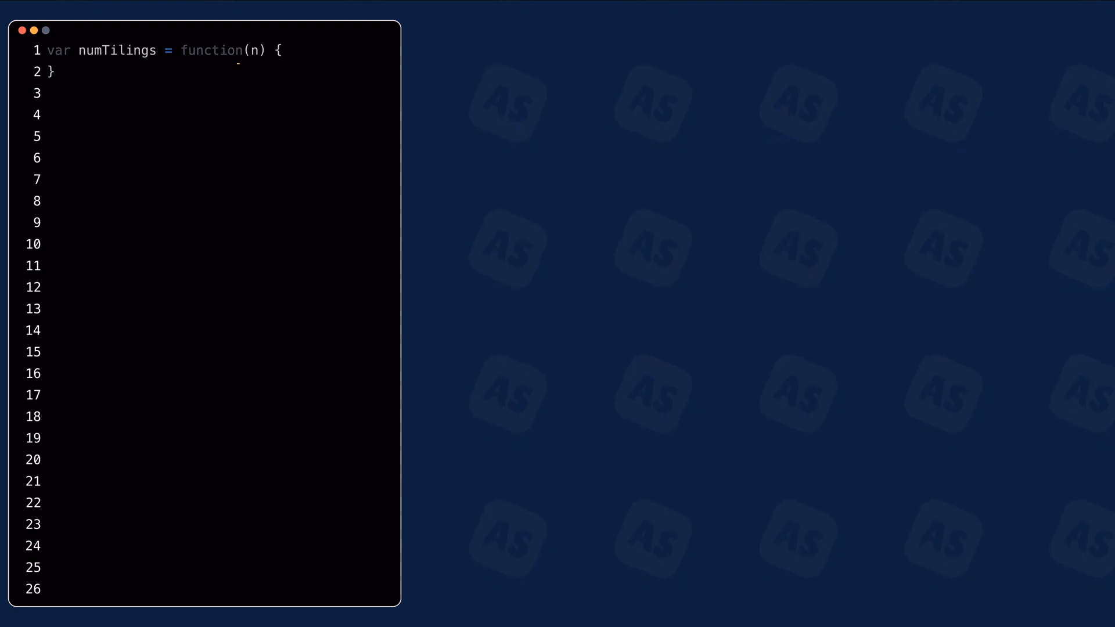
# - Type the helper header 'const aux = (n) => {' inside numTilings
pyautogui.write('const aux = (n) => {')
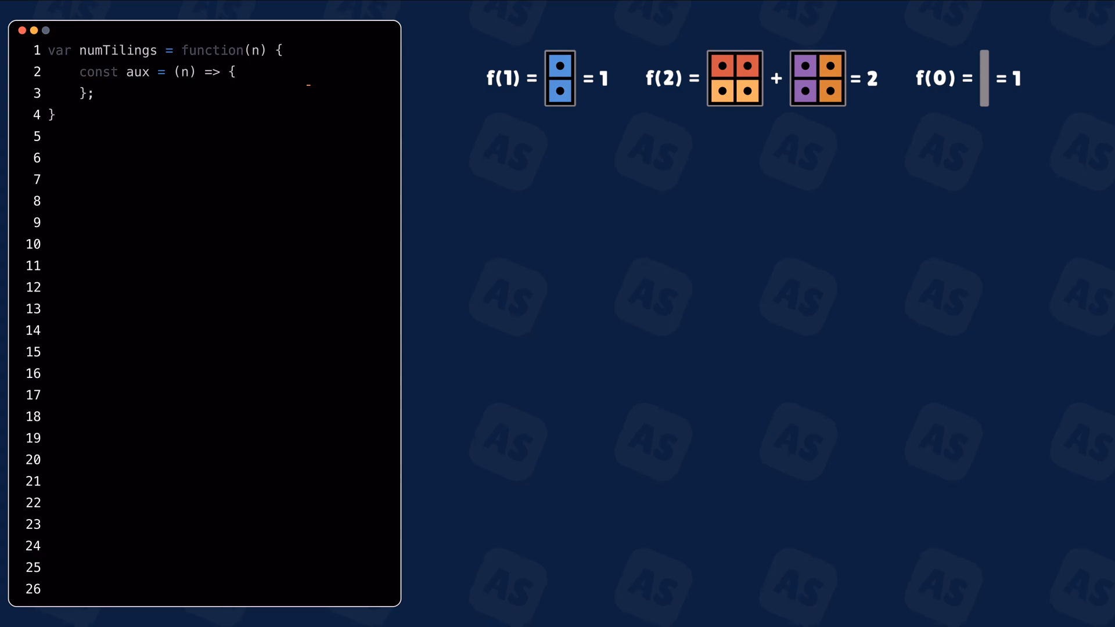
pyautogui.write('if (n === 0 || n === 1) {')
pyautogui.write('dp[n] = res % (1_000_000_000 + 7);')
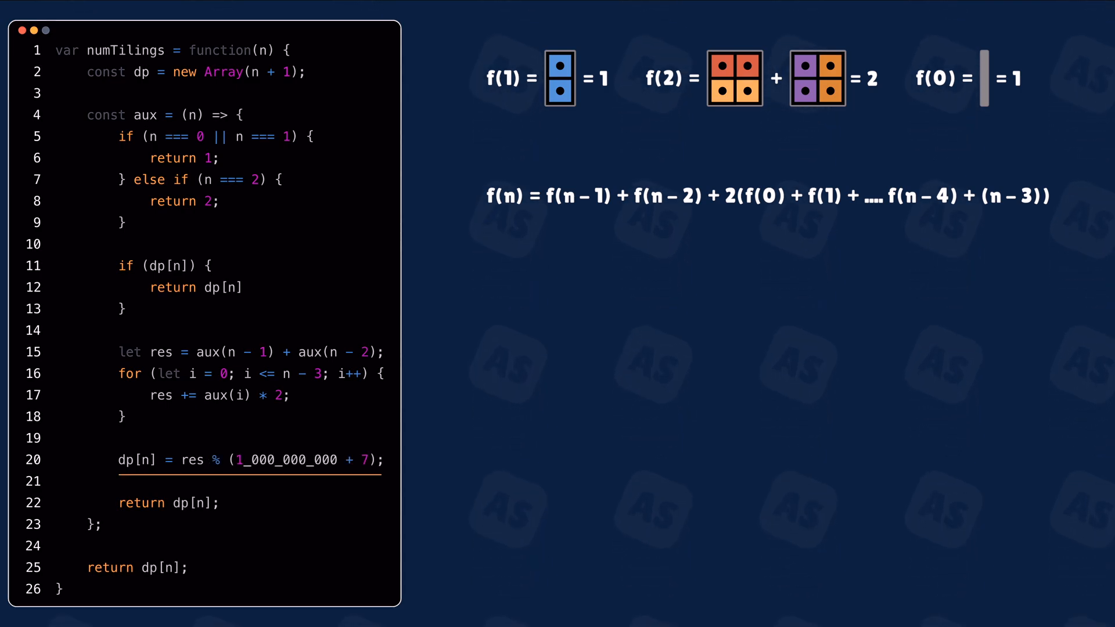
# - Complete numTilings with the dp memo, recursive sum, modulo 1_000_000_007 storage and returns
pyautogui.click(249, 473)
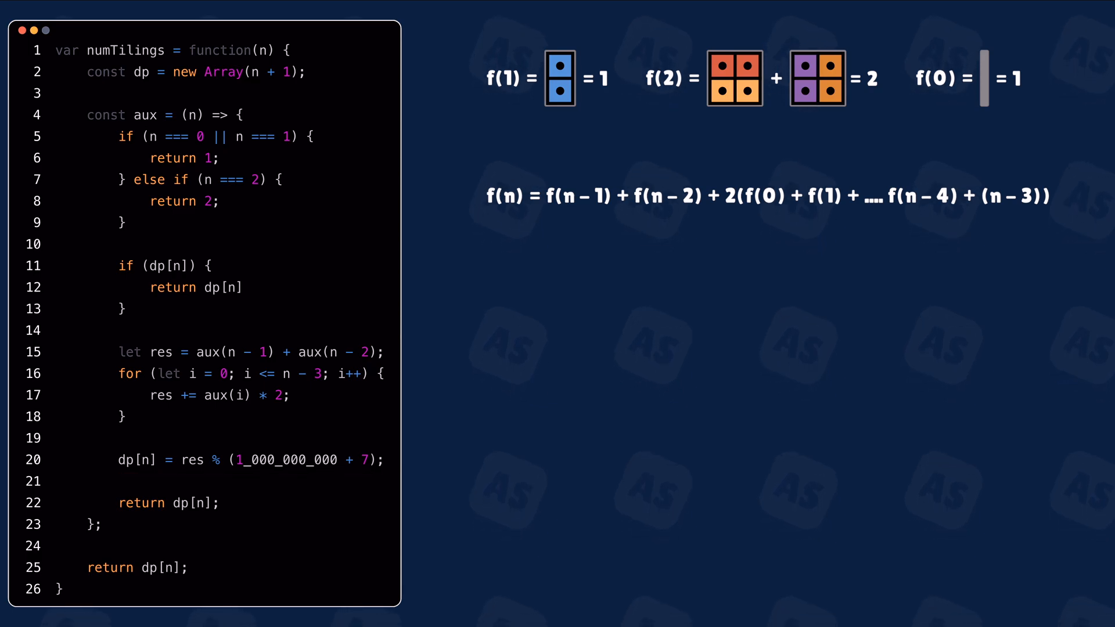